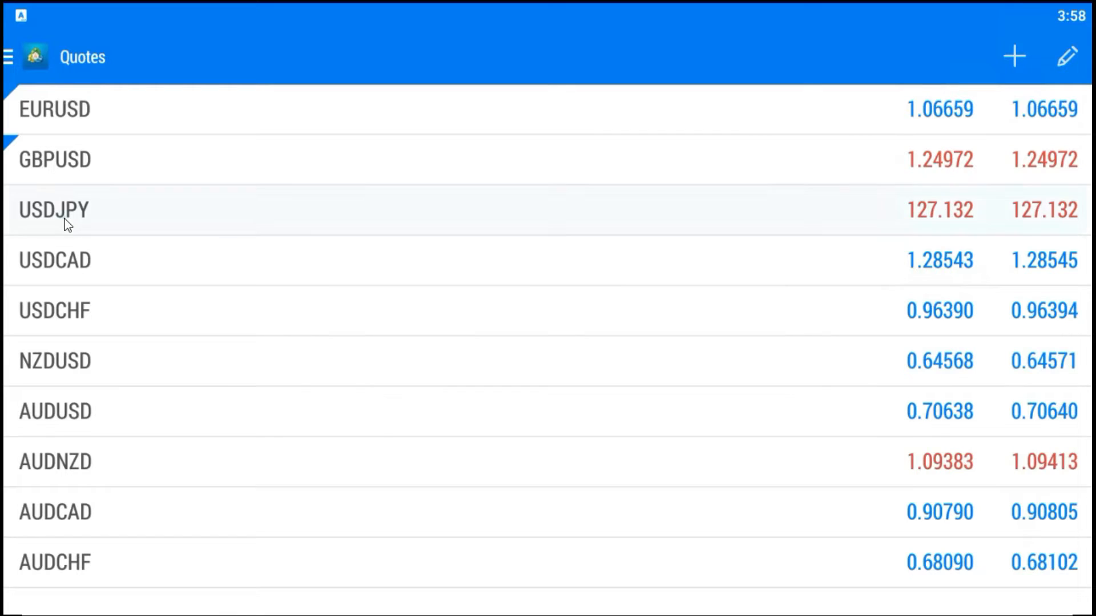
# Step: Open the USDJPY chart from its quotes-list pop-up menu
pyautogui.click(53, 210)
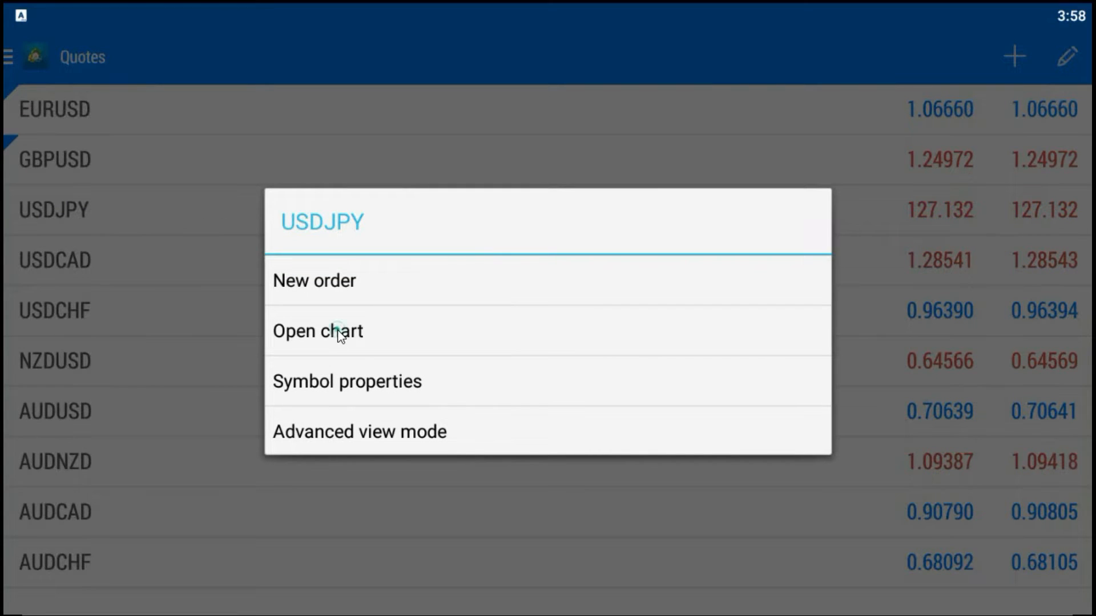
pyautogui.click(318, 331)
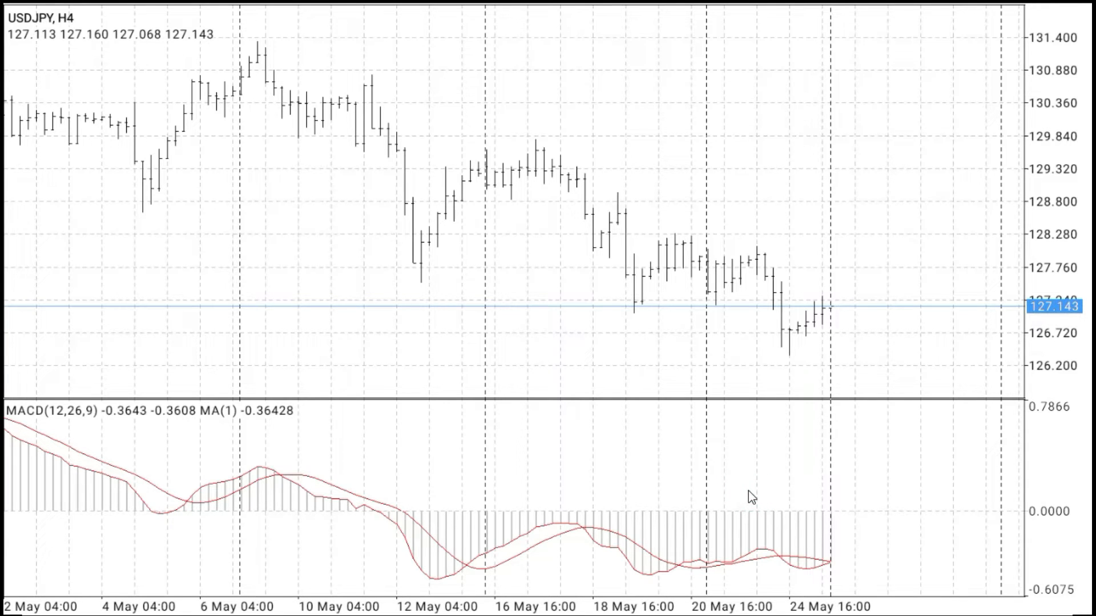
pyautogui.moveTo(837, 487)
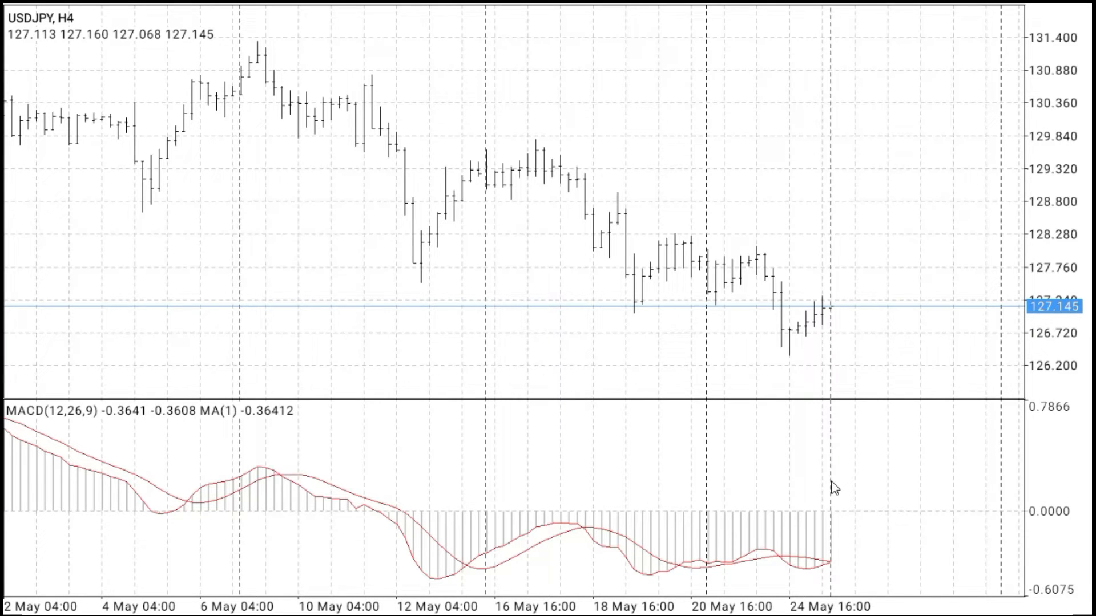
pyautogui.moveTo(790, 480)
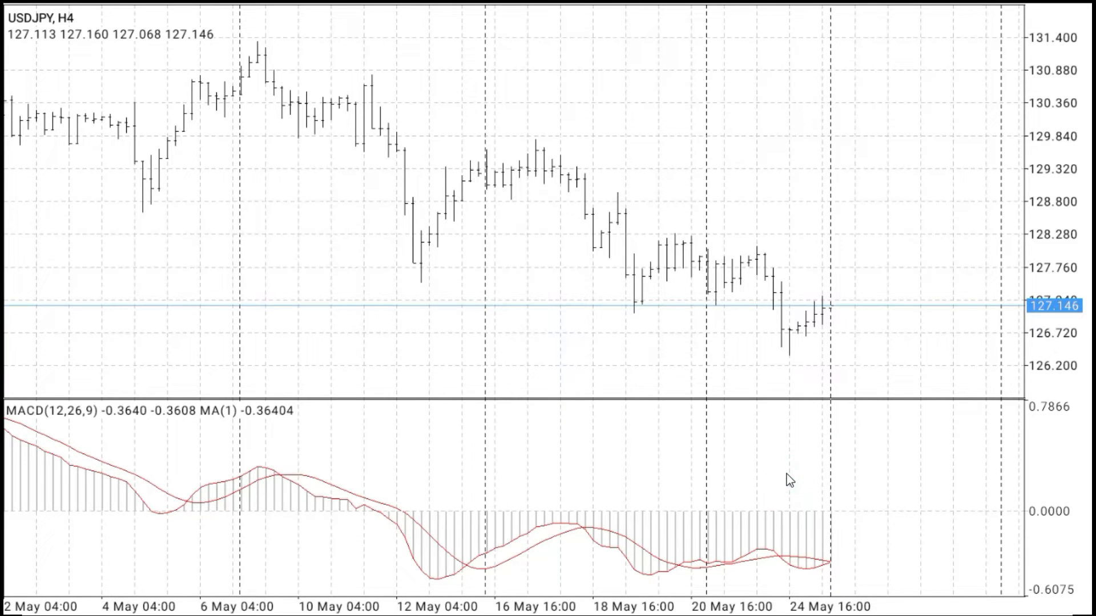
pyautogui.moveTo(738, 477)
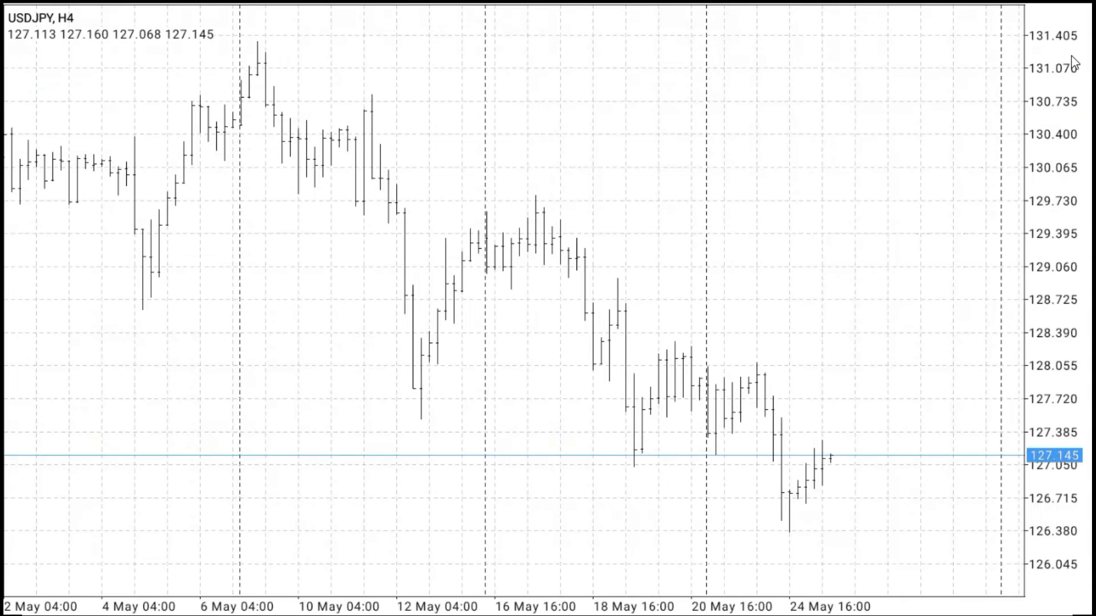
pyautogui.moveTo(796, 242)
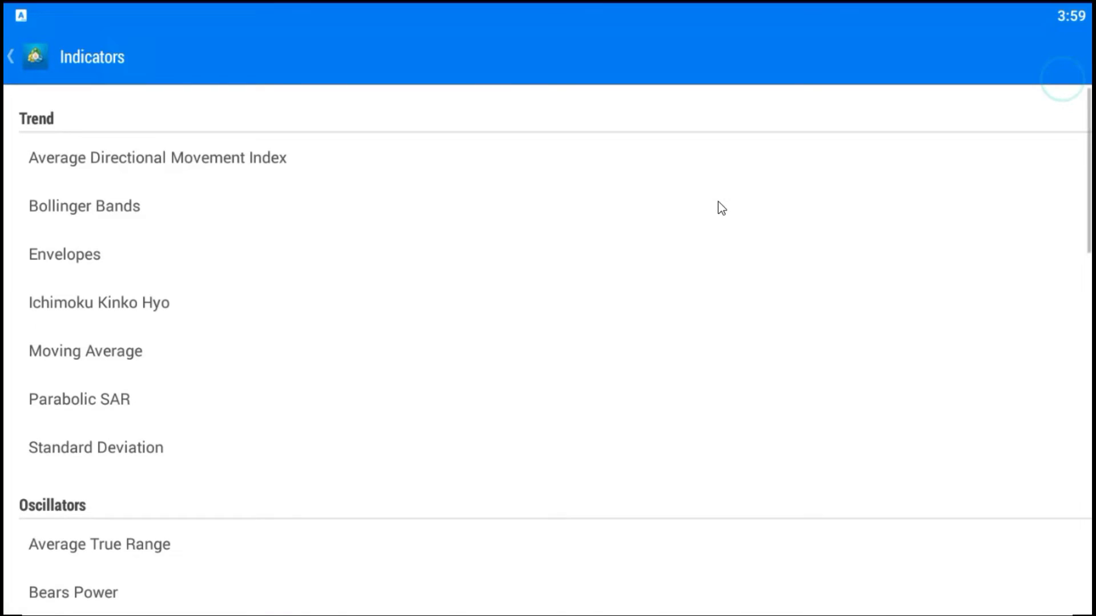
pyautogui.moveTo(289, 320)
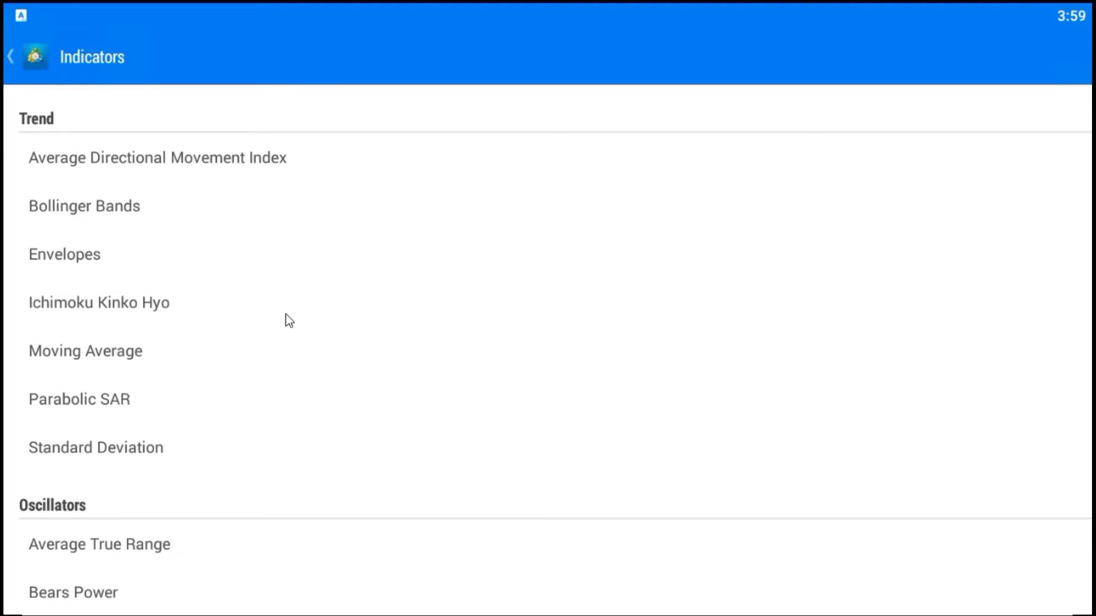
# Step: Add MACD from the Oscillators group, keeping the default 12, 26, 9 settings
pyautogui.scroll(-3)
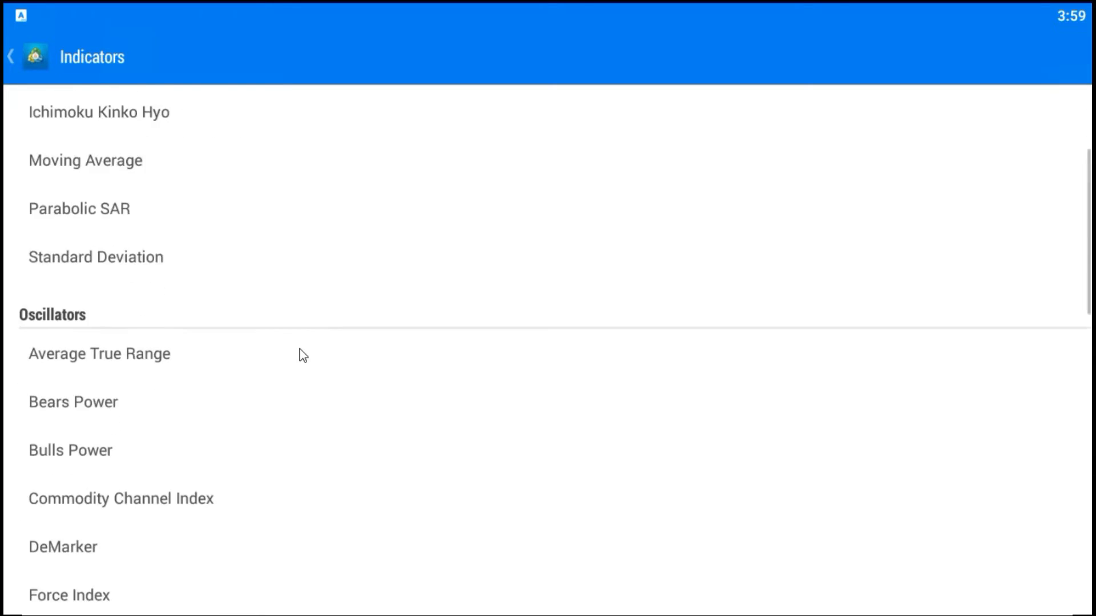
pyautogui.scroll(-3)
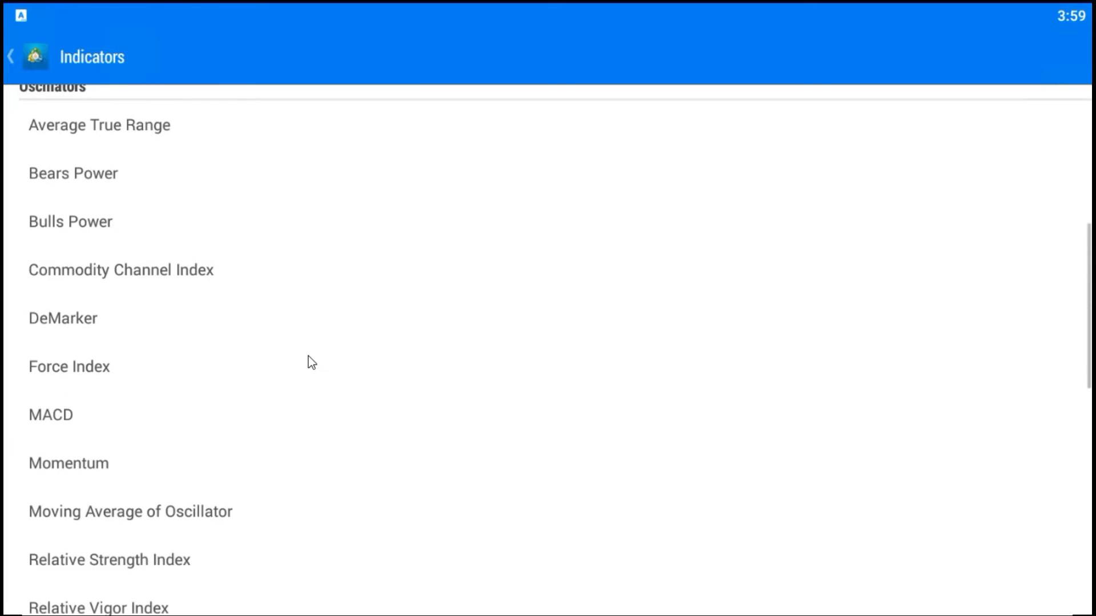
pyautogui.moveTo(72, 418)
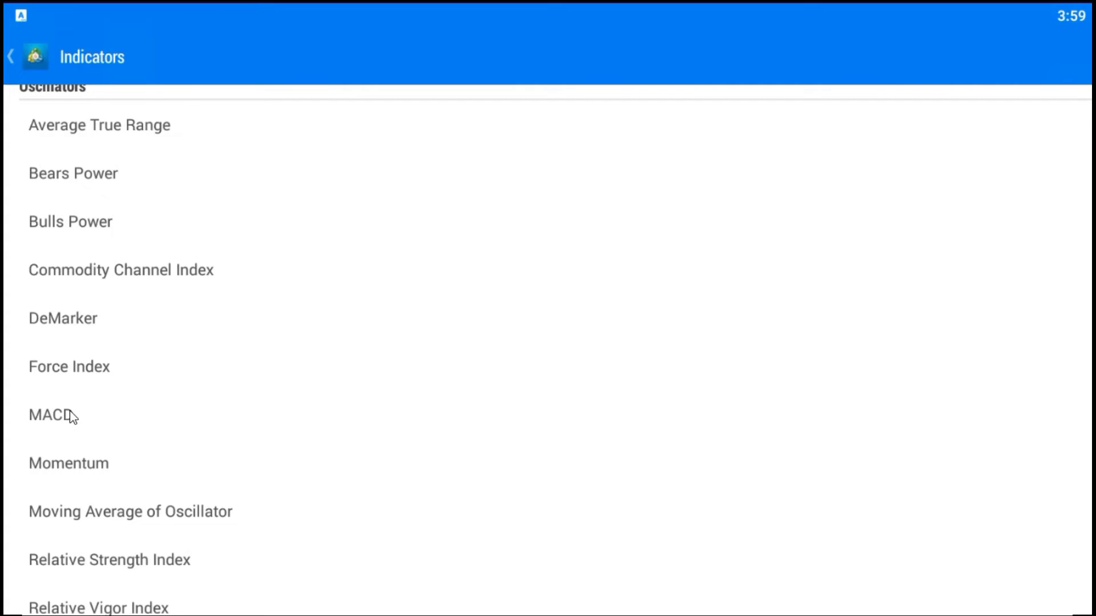
pyautogui.click(47, 416)
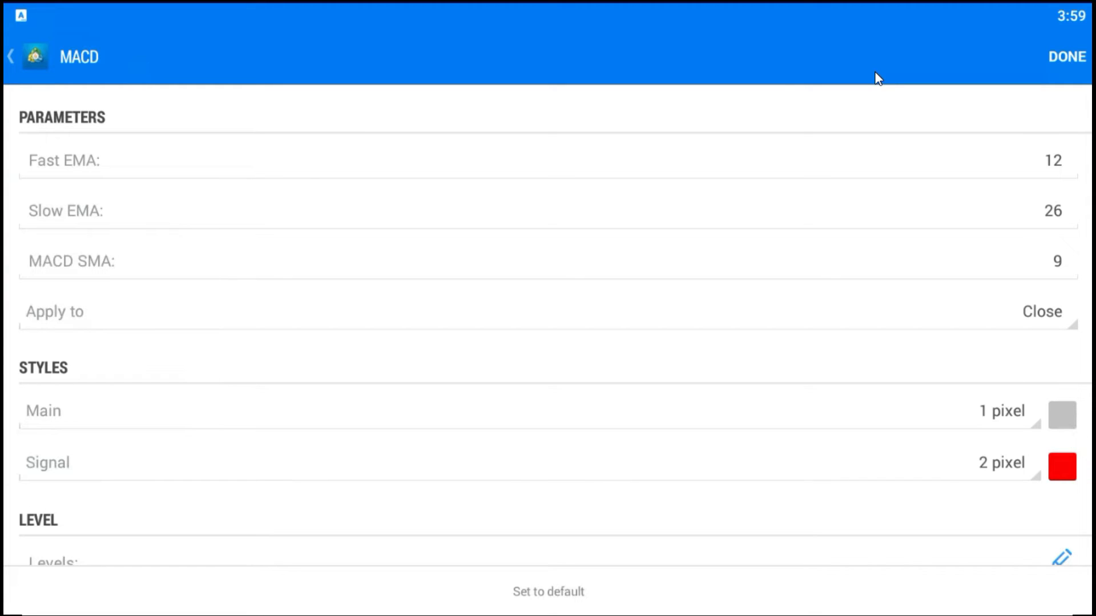
pyautogui.moveTo(1066, 91)
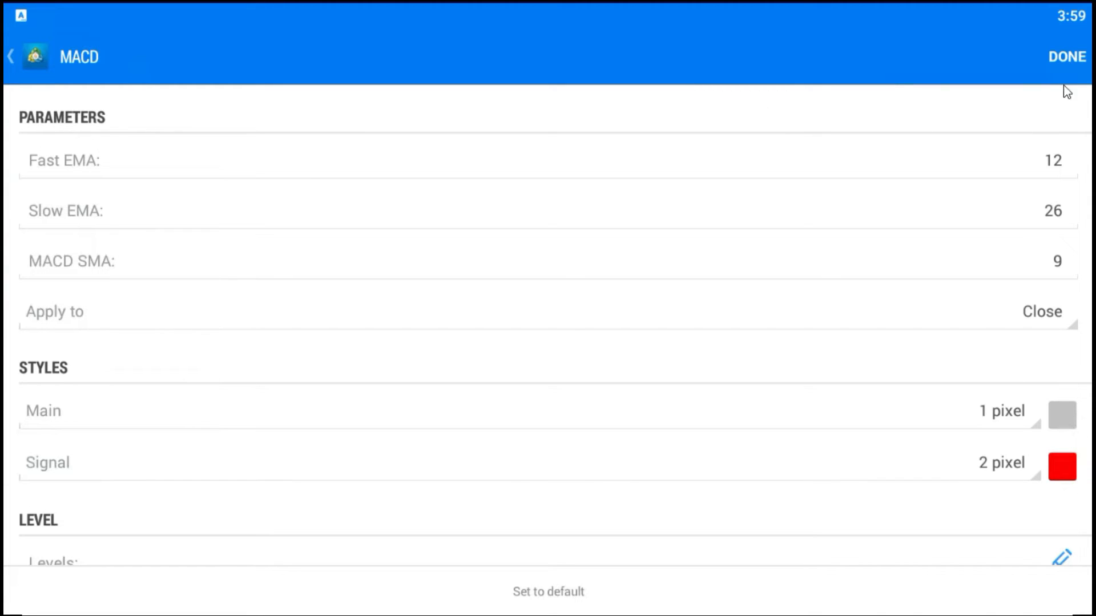
pyautogui.moveTo(1068, 65)
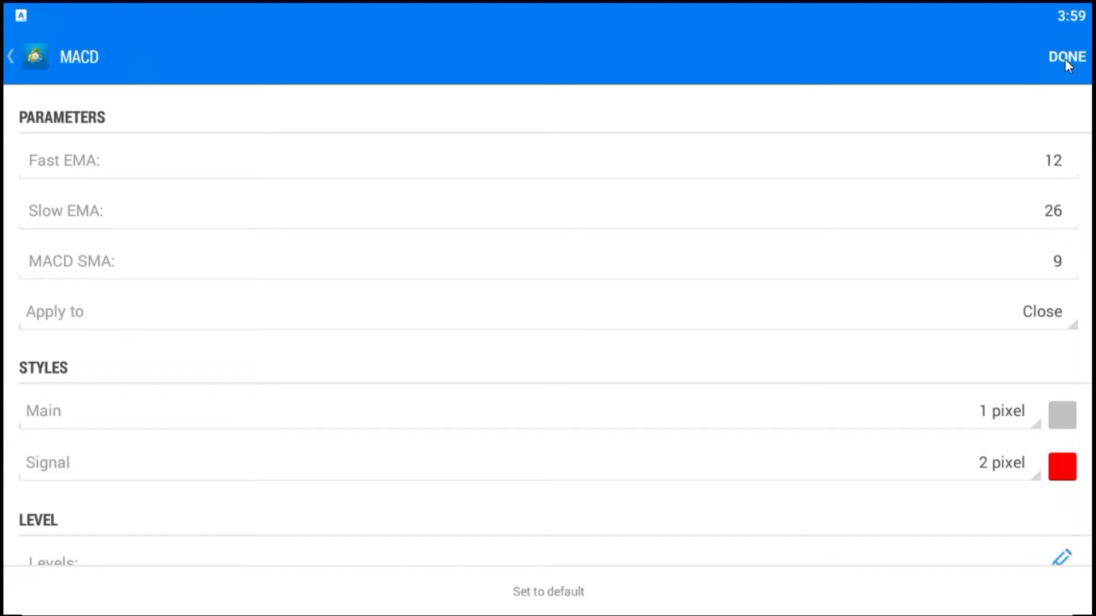
pyautogui.click(1066, 58)
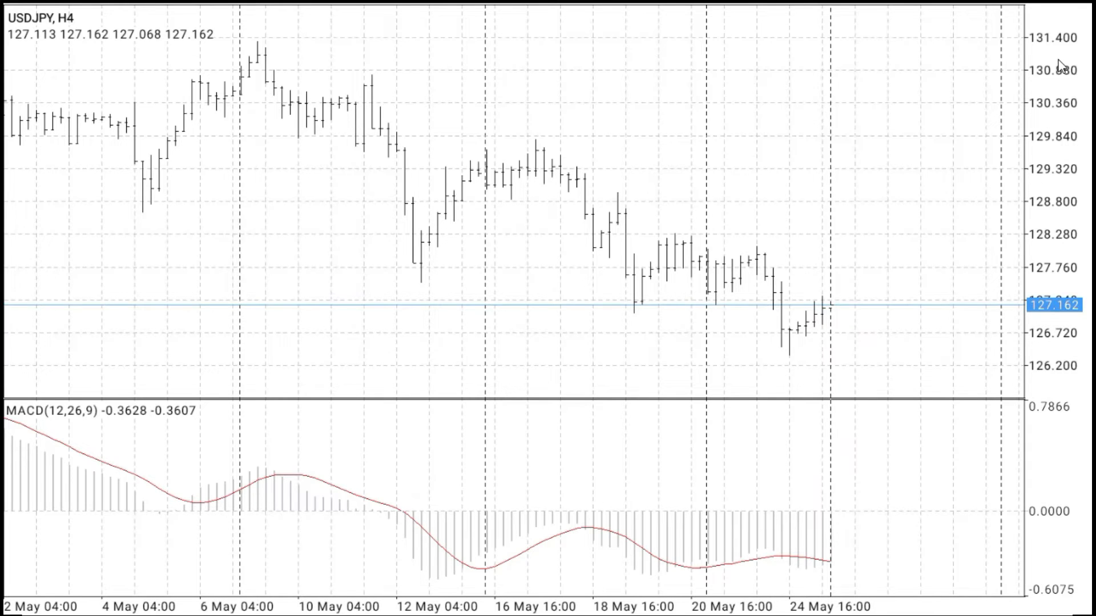
# Step: Show the Indicators on USDJPY, H4 list with MACD in the first indicator window
pyautogui.click(860, 191)
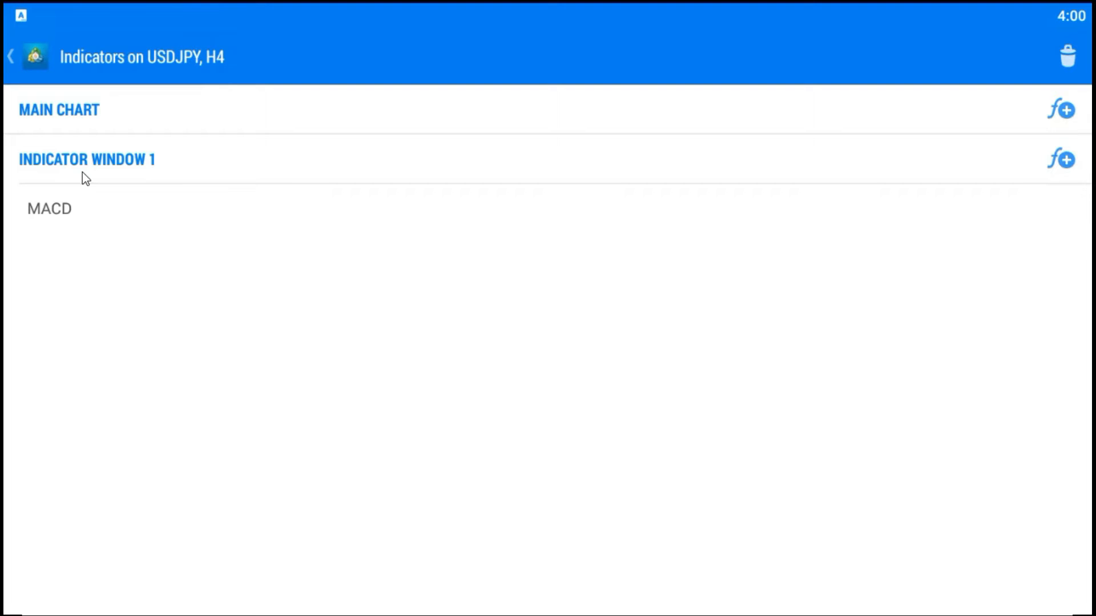
pyautogui.moveTo(119, 172)
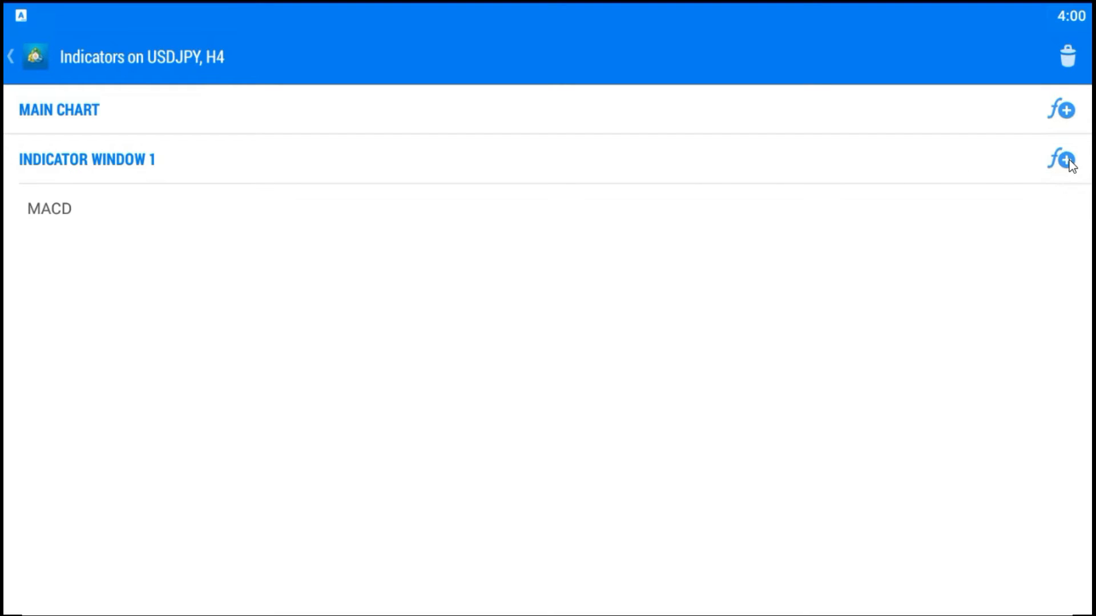
# Step: Choose Moving Average as a new indicator for indicator window 1, showing its settings
pyautogui.click(1061, 160)
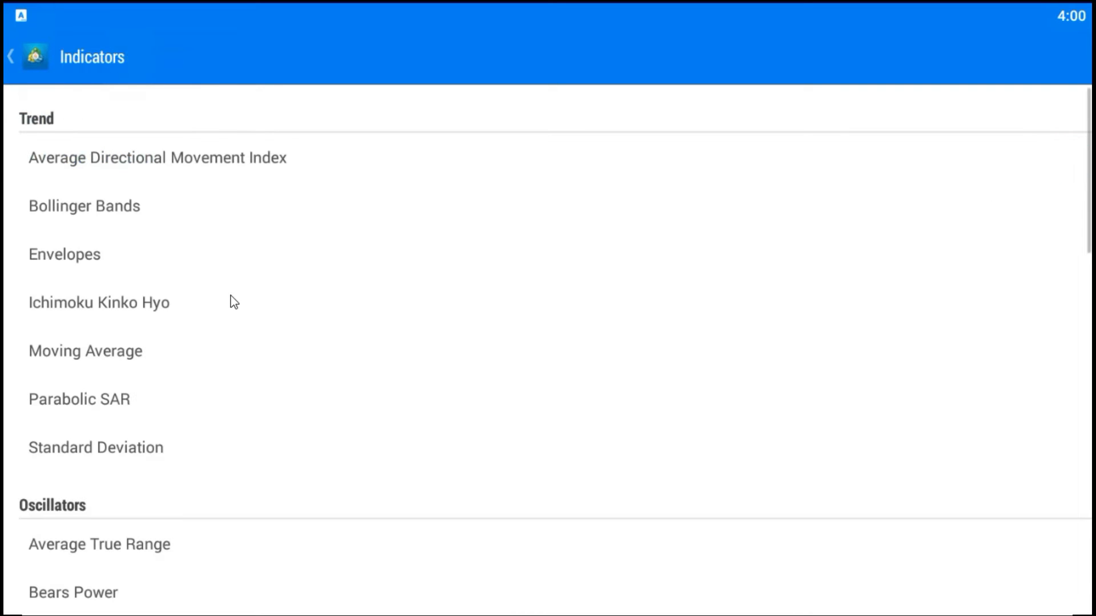
pyautogui.moveTo(95, 362)
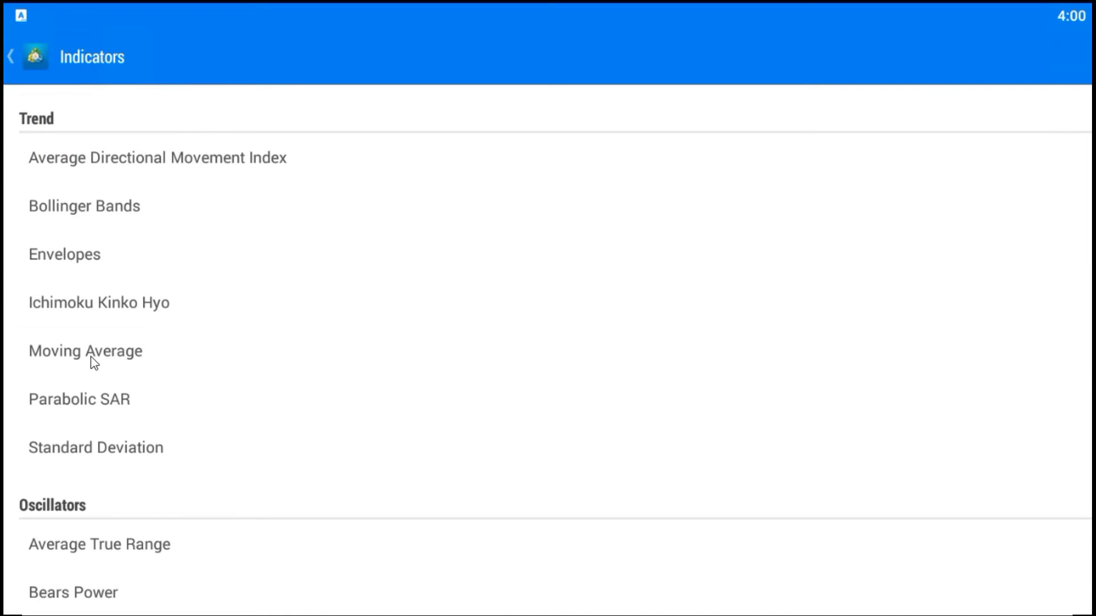
pyautogui.click(86, 351)
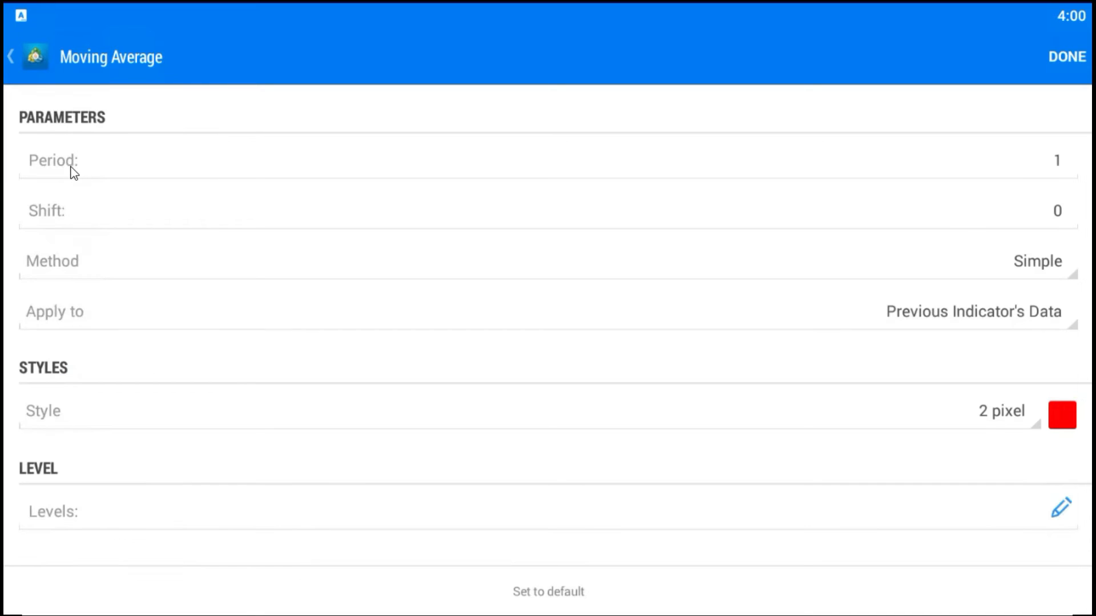
pyautogui.moveTo(979, 327)
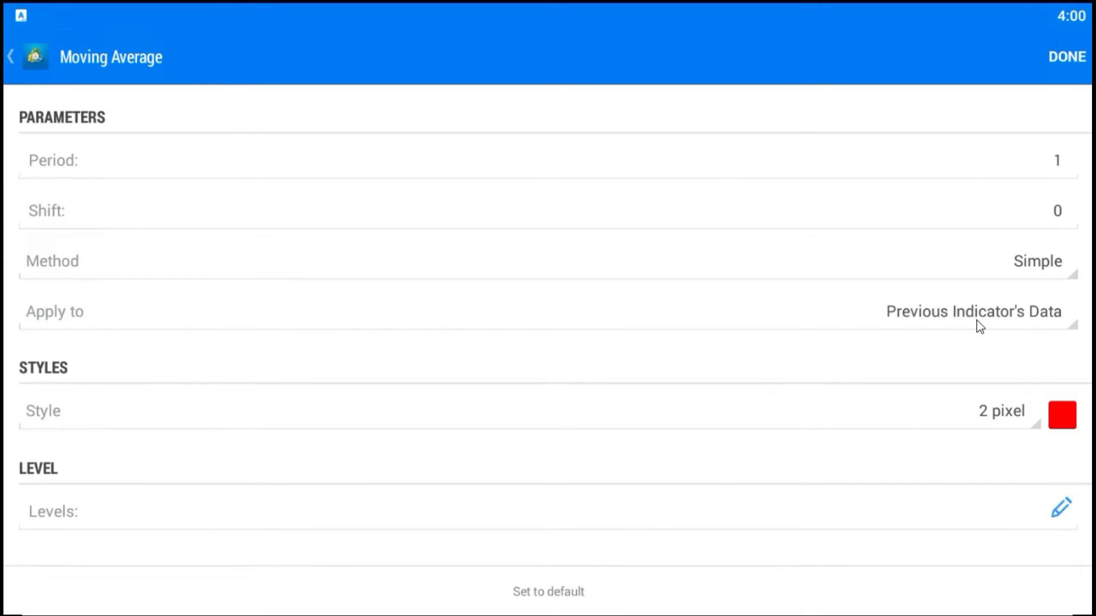
# Step: Apply the period-1 average to Previous Indicator's Data, colour it blue, and confirm
pyautogui.click(971, 310)
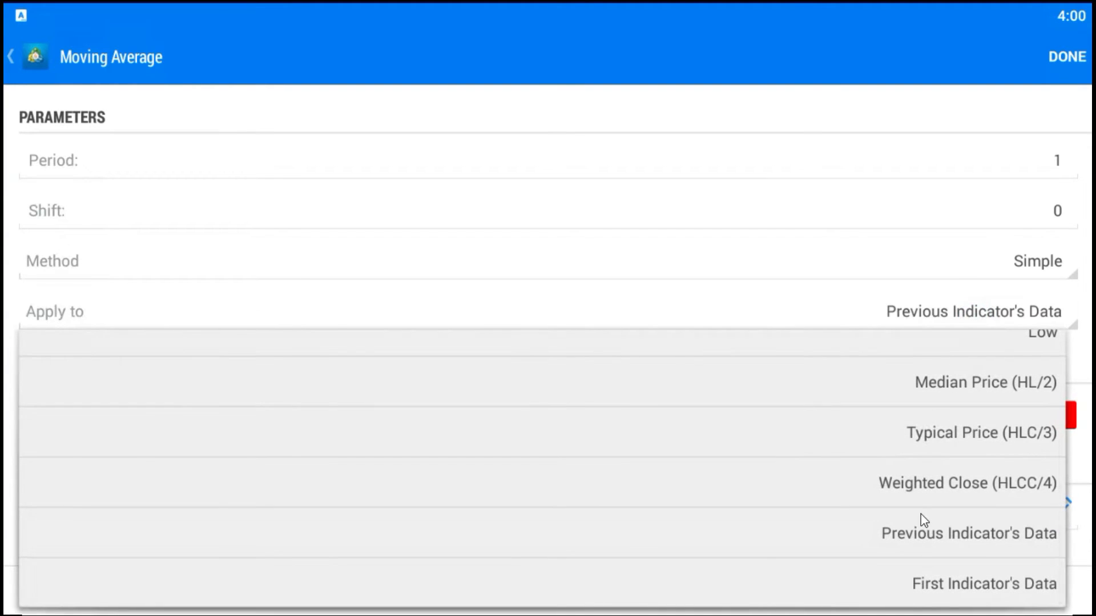
pyautogui.moveTo(924, 546)
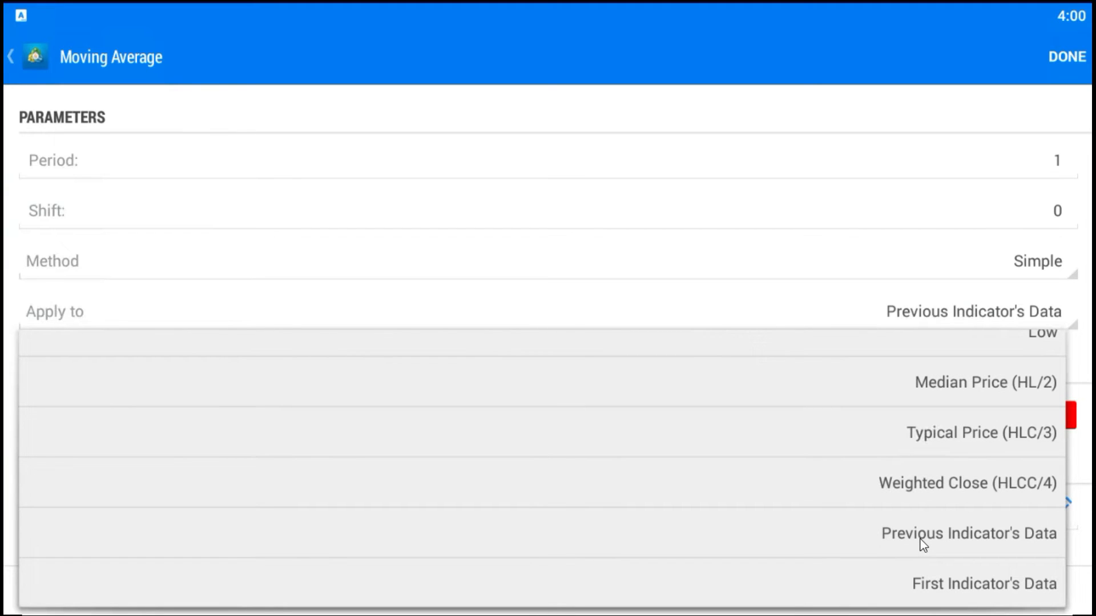
pyautogui.click(968, 533)
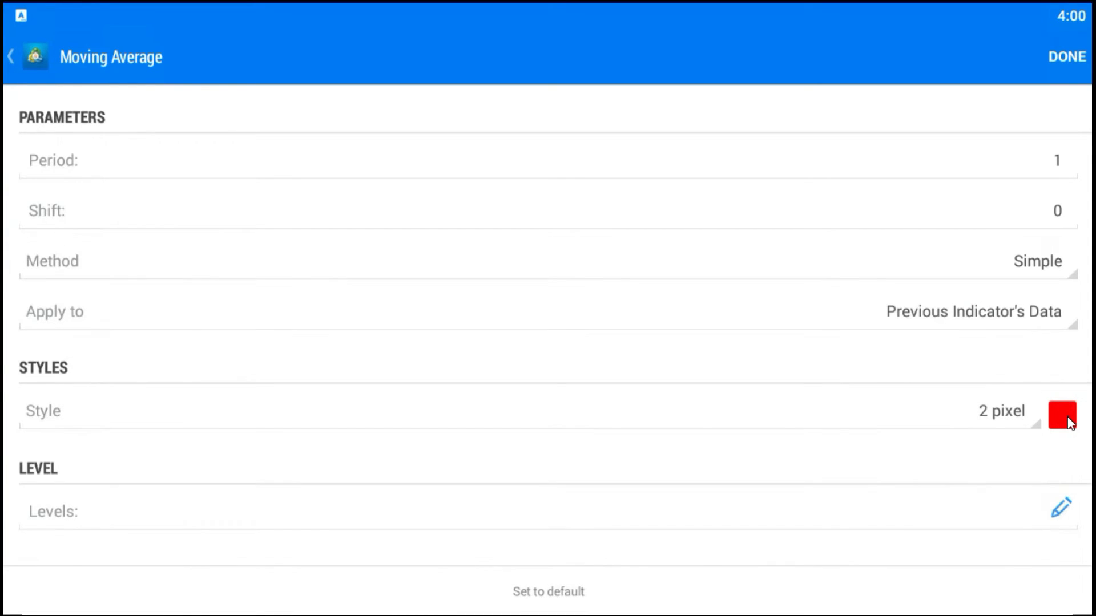
pyautogui.click(1061, 414)
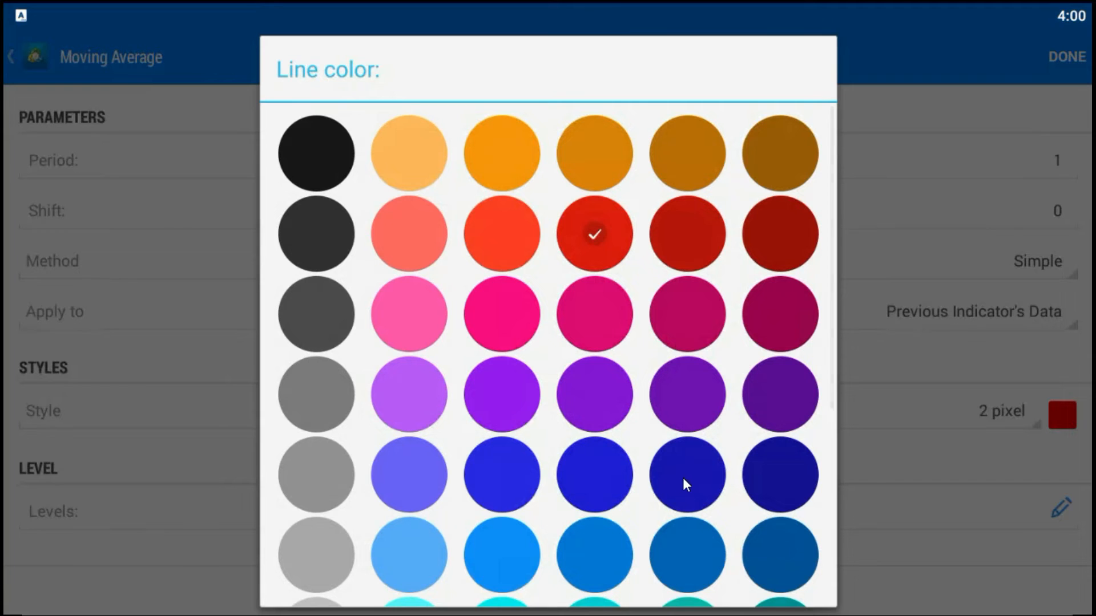
pyautogui.click(688, 475)
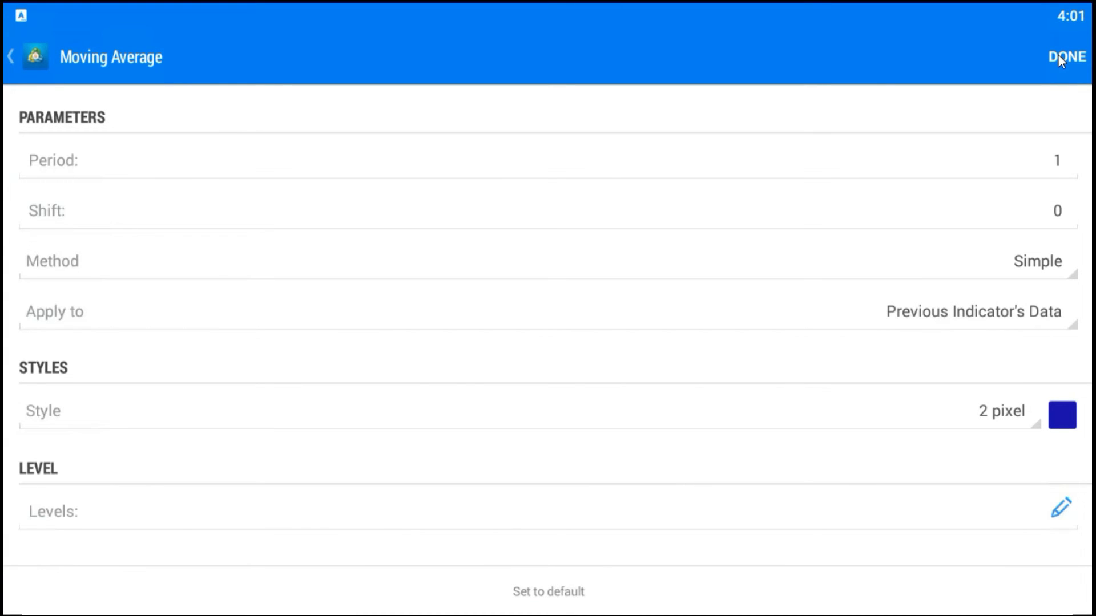
pyautogui.click(1067, 57)
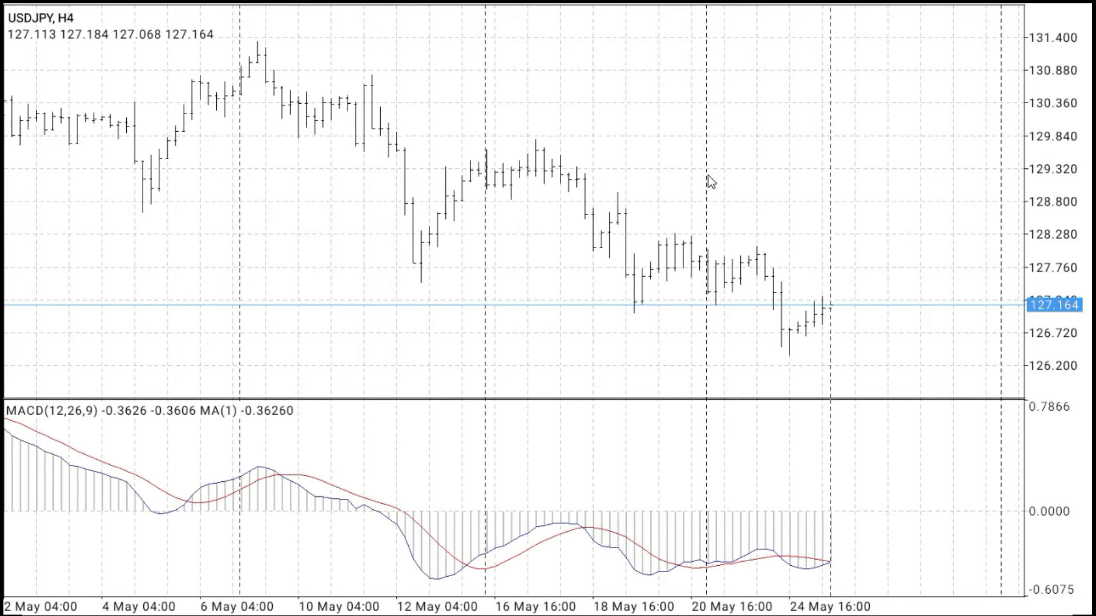